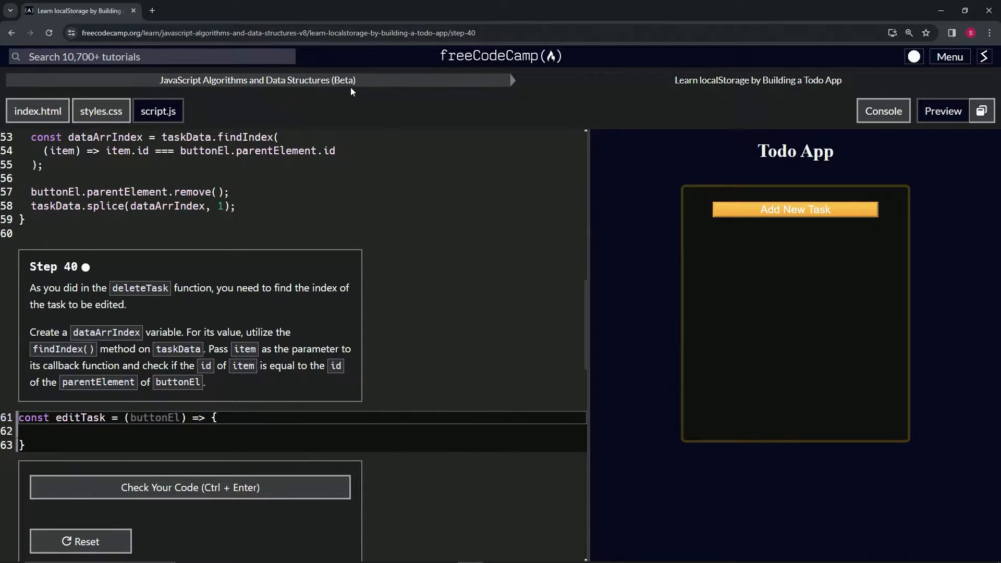
pyautogui.moveTo(757, 92)
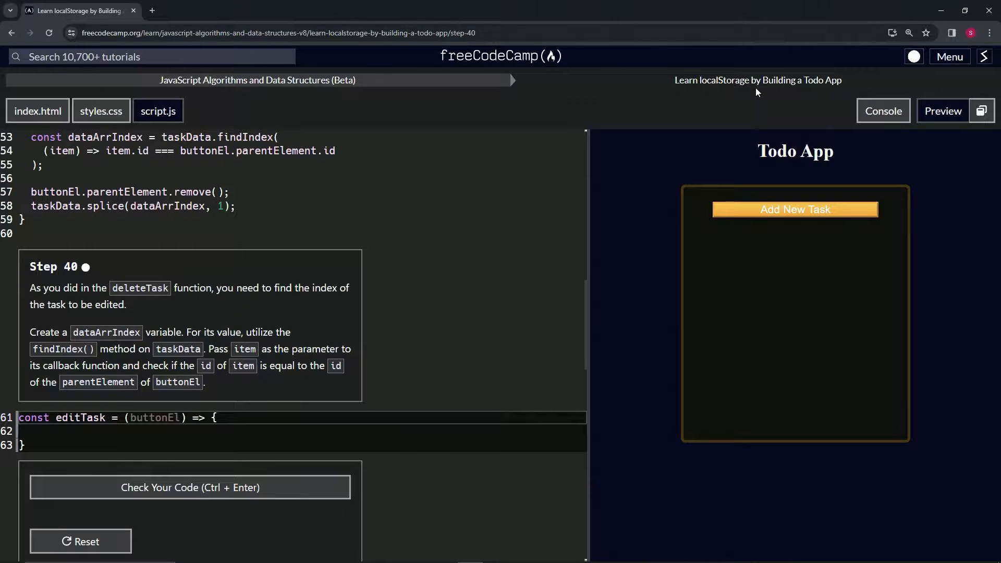
pyautogui.moveTo(2, 276)
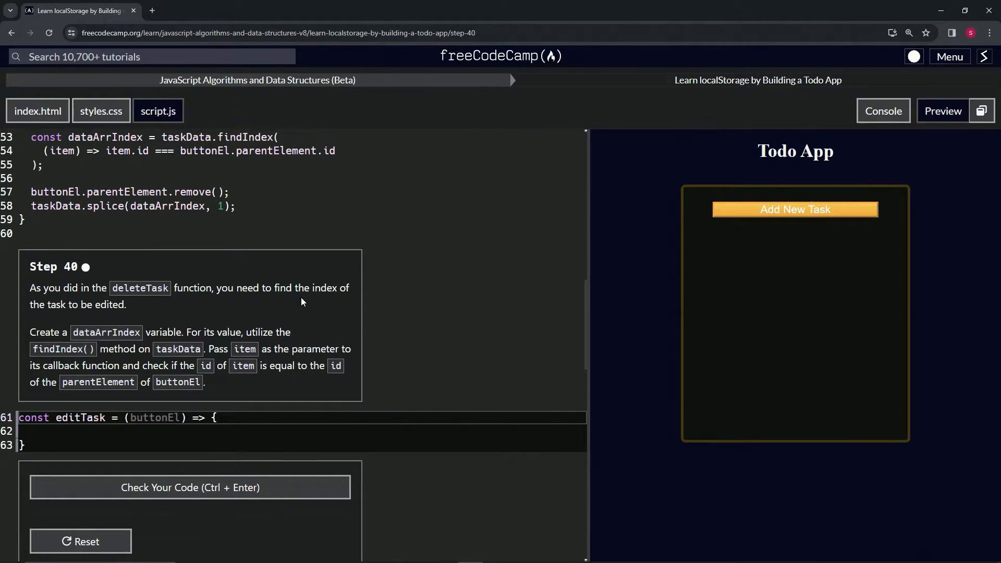
pyautogui.moveTo(104, 315)
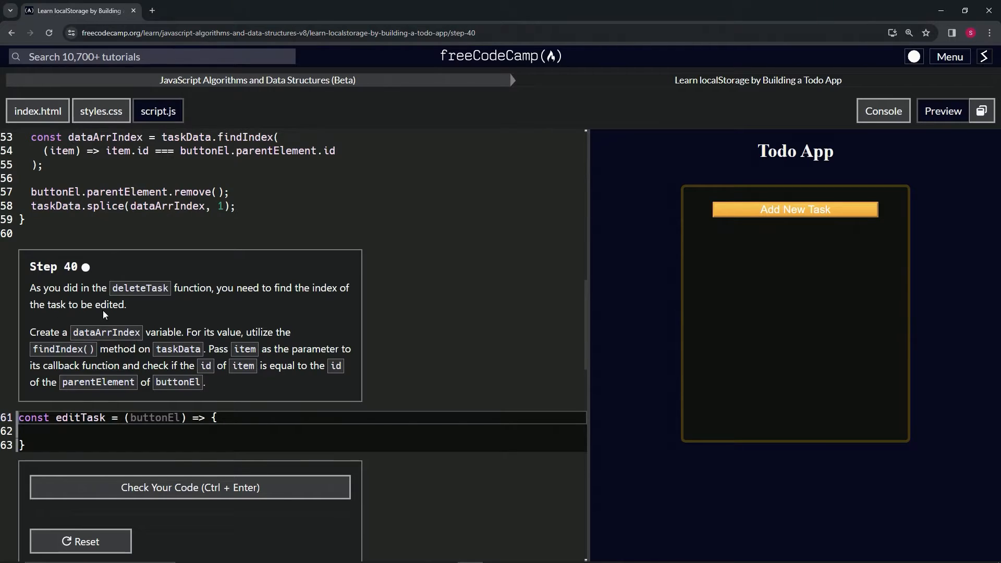
pyautogui.moveTo(108, 307)
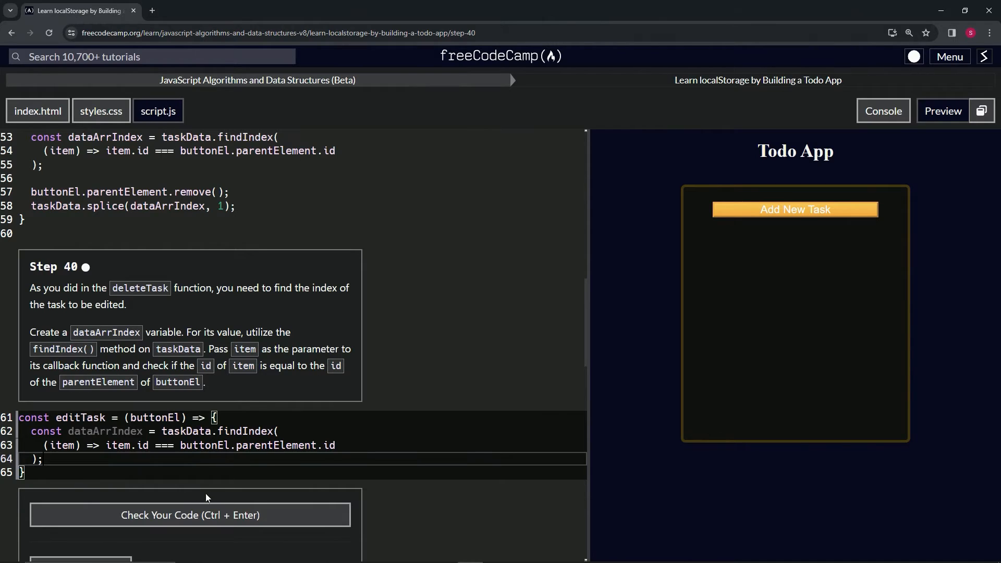
# - Check the dataArrIndex findIndex code, cancel the accidental Reset dialog, and submit to reach step 41
pyautogui.click(190, 516)
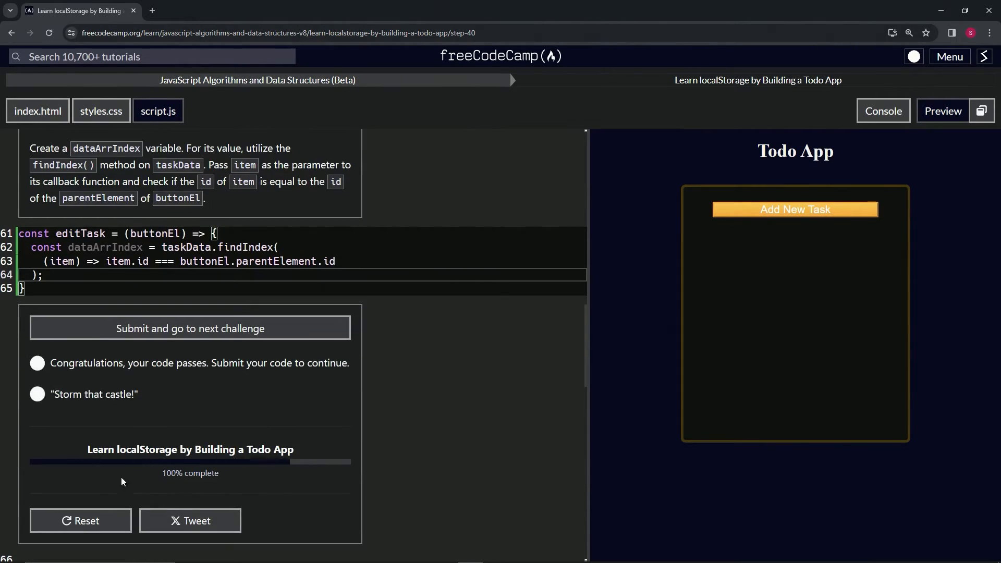
pyautogui.click(80, 520)
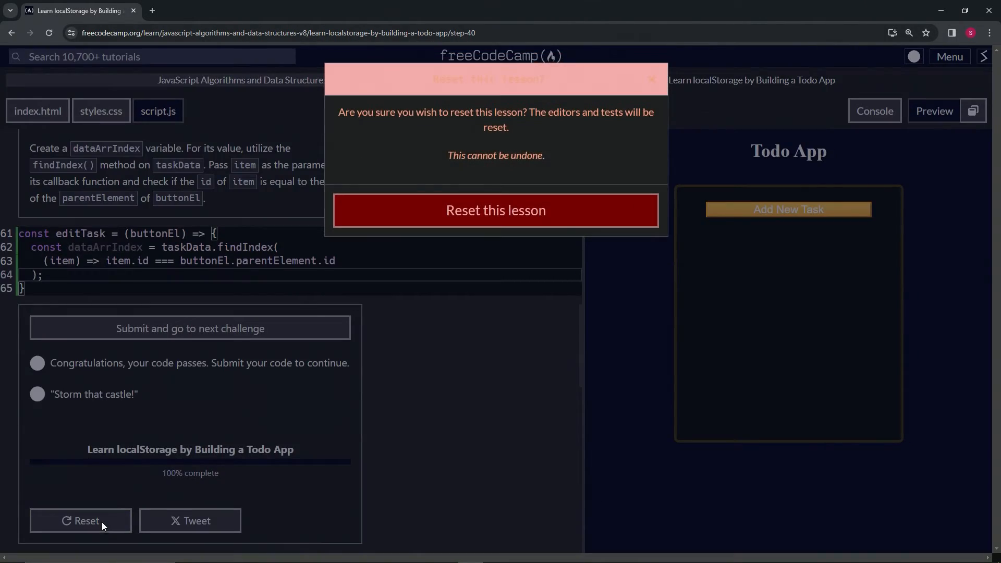
pyautogui.click(651, 79)
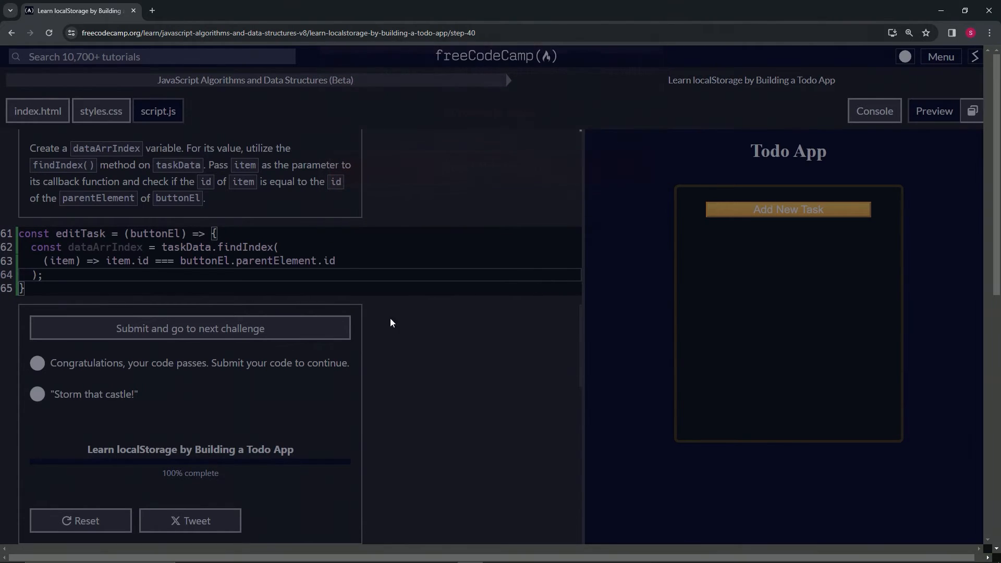
pyautogui.click(190, 329)
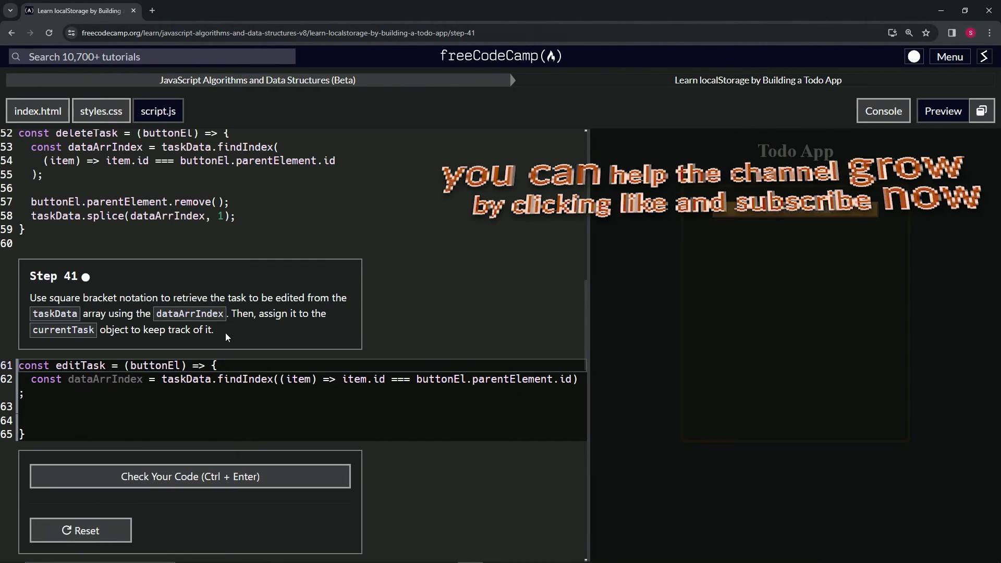